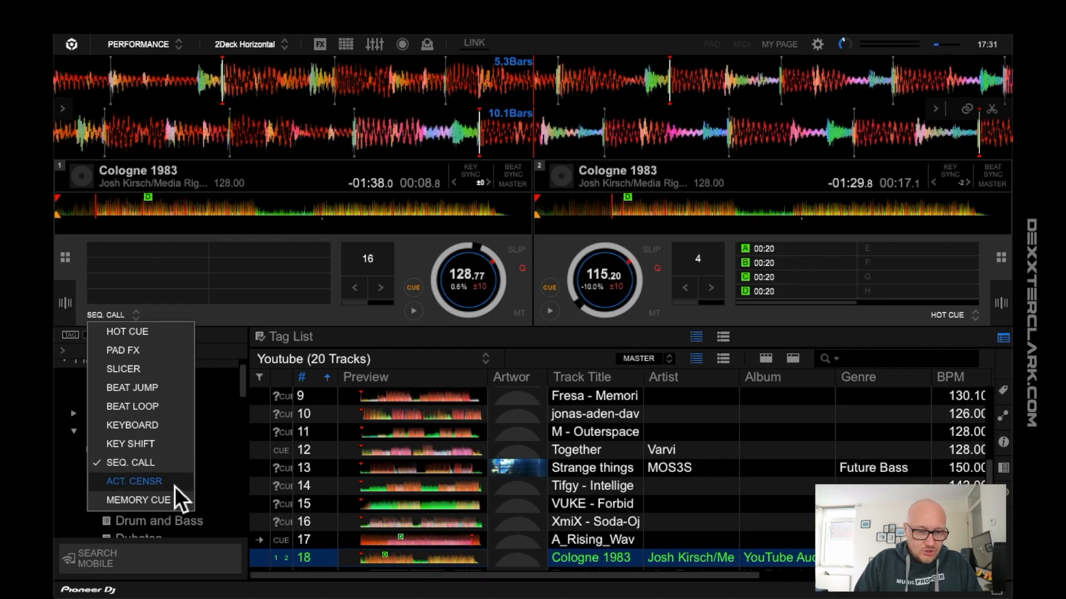
# Switch deck 1's pad mode to ACT. CENSR, exposing reverse roll, trans, echo and brake.
pyautogui.click(133, 481)
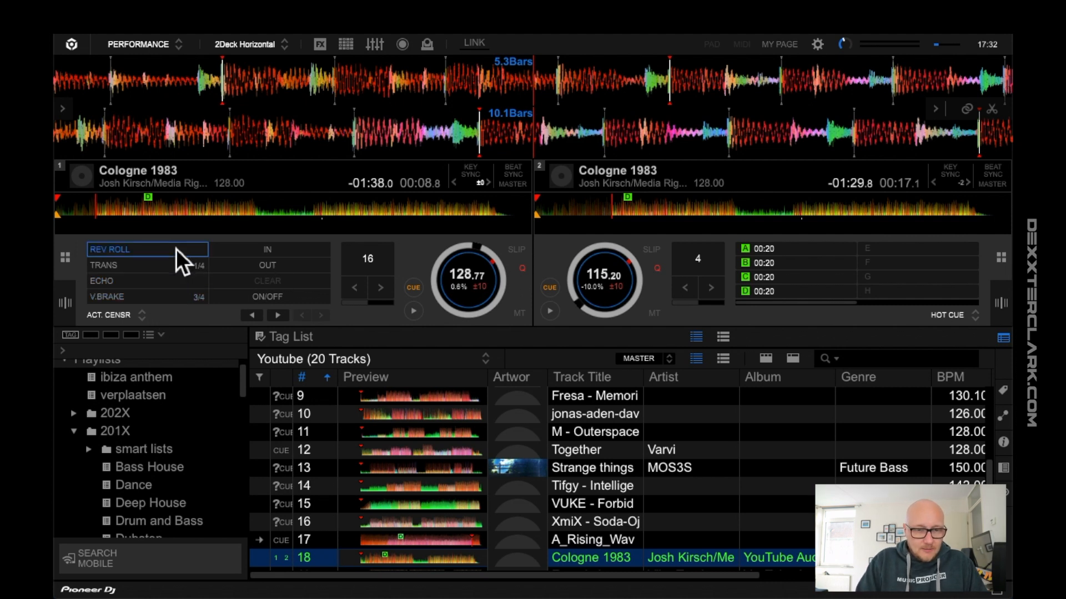
pyautogui.moveTo(330, 99)
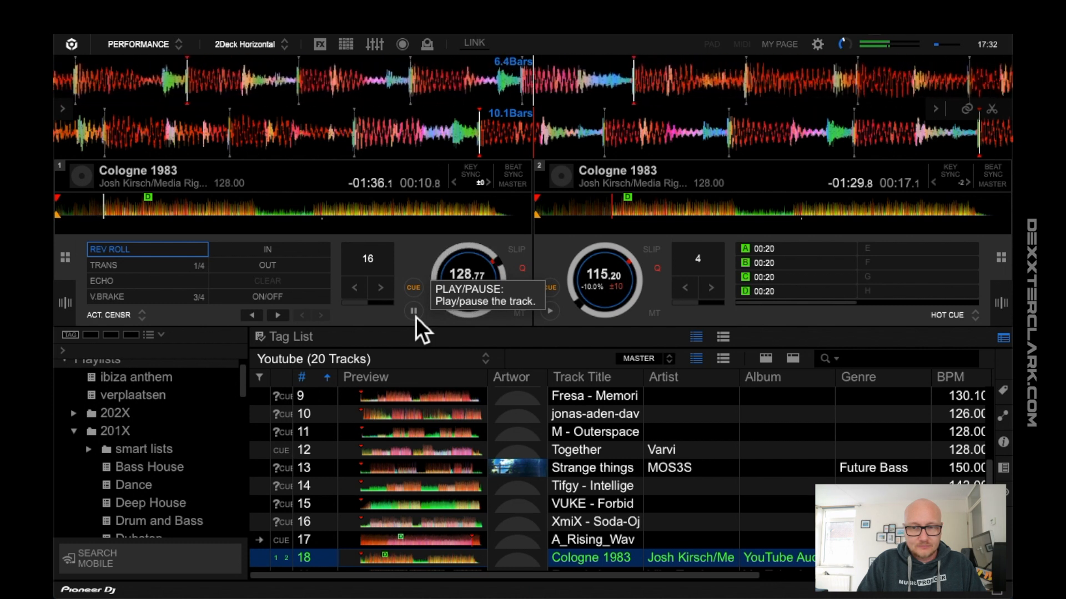
# Play Cologne 1983 on deck 1 to mark the reverse roll censor start, then pause.
pyautogui.click(413, 312)
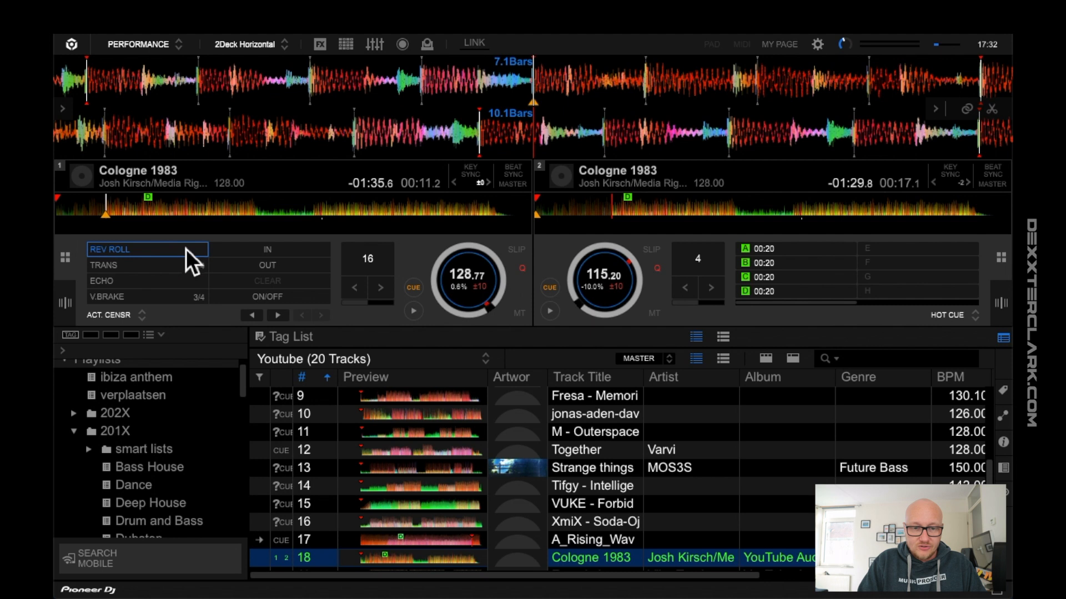
pyautogui.moveTo(267, 249)
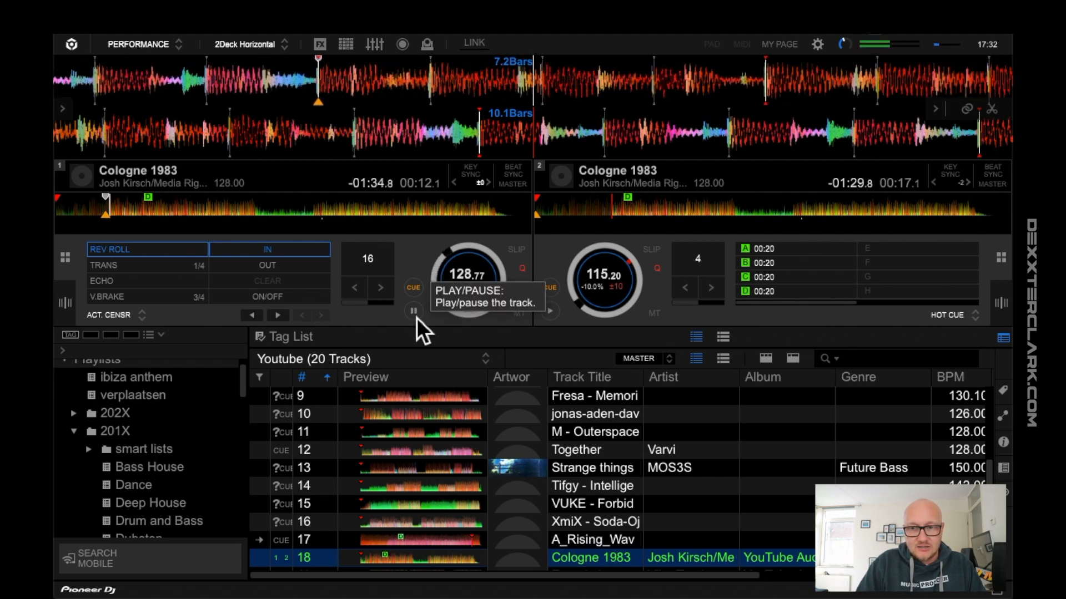
pyautogui.click(413, 311)
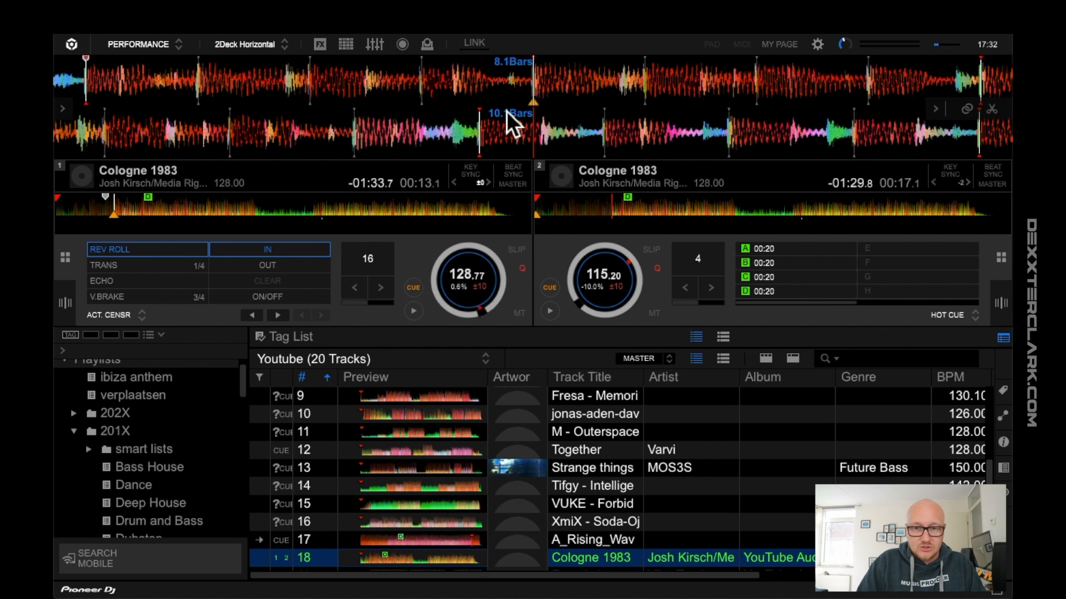
pyautogui.moveTo(241, 289)
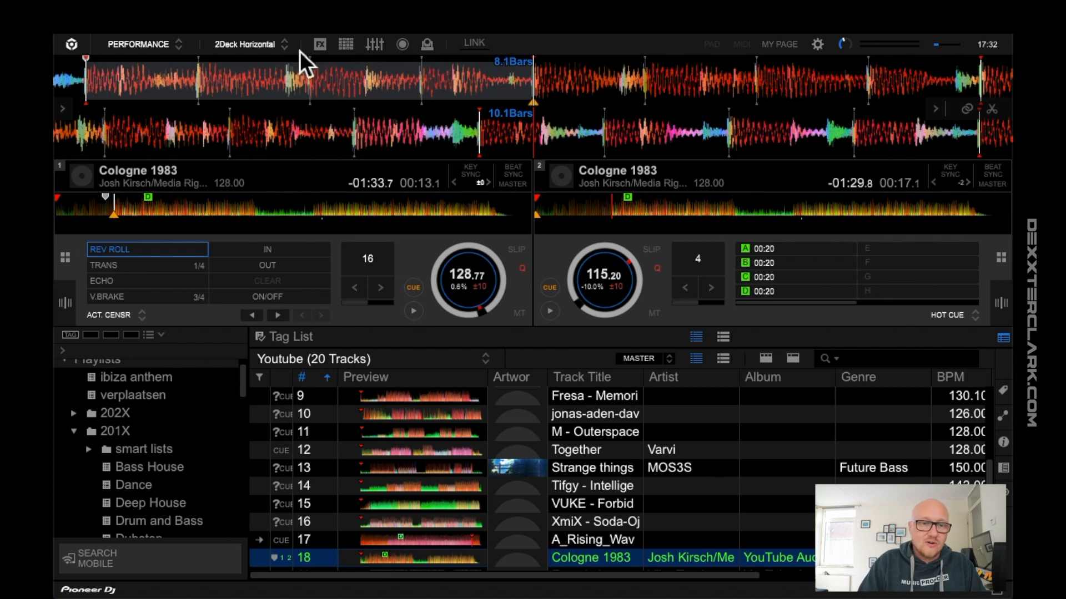
pyautogui.moveTo(139, 272)
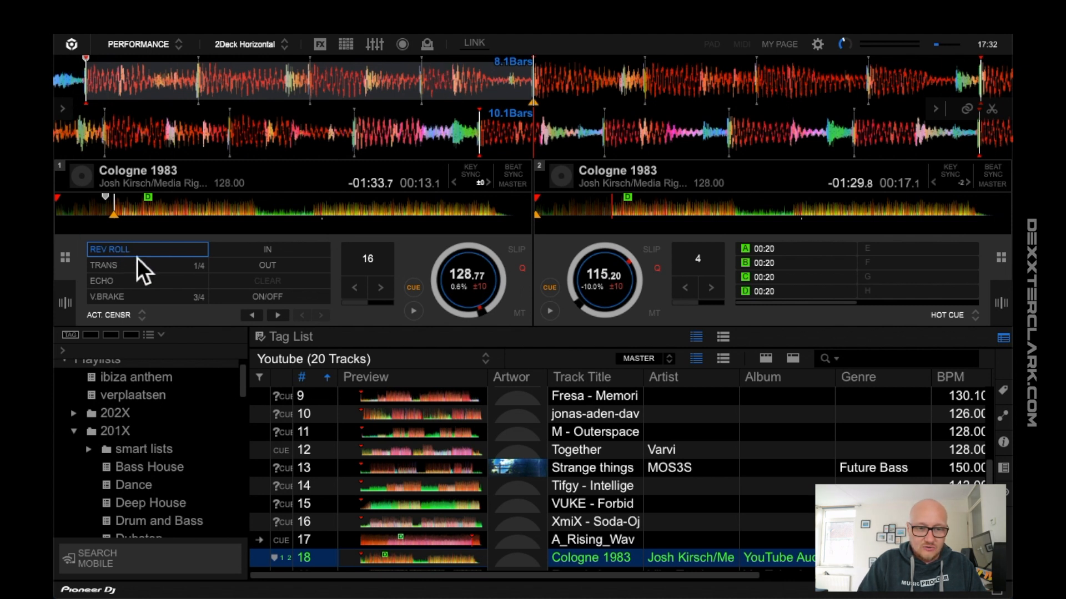
pyautogui.moveTo(203, 106)
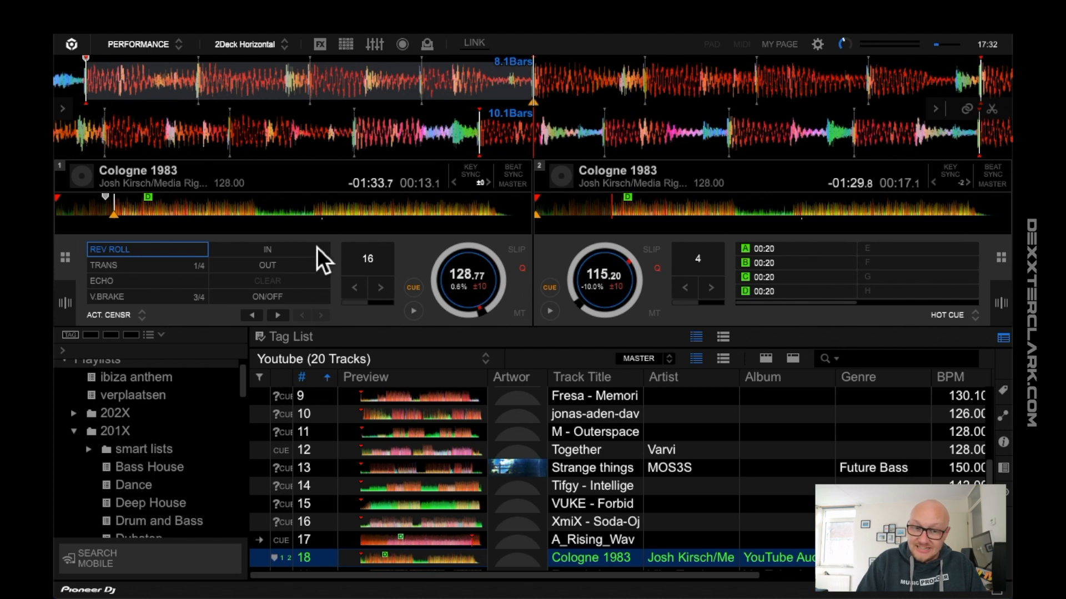
pyautogui.moveTo(267, 315)
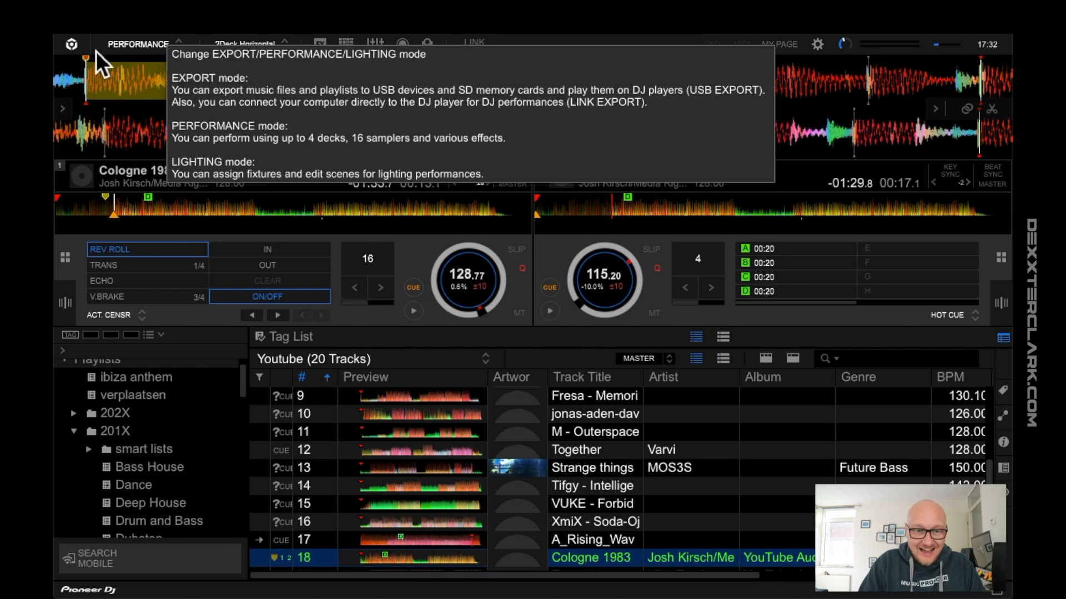
pyautogui.moveTo(207, 95)
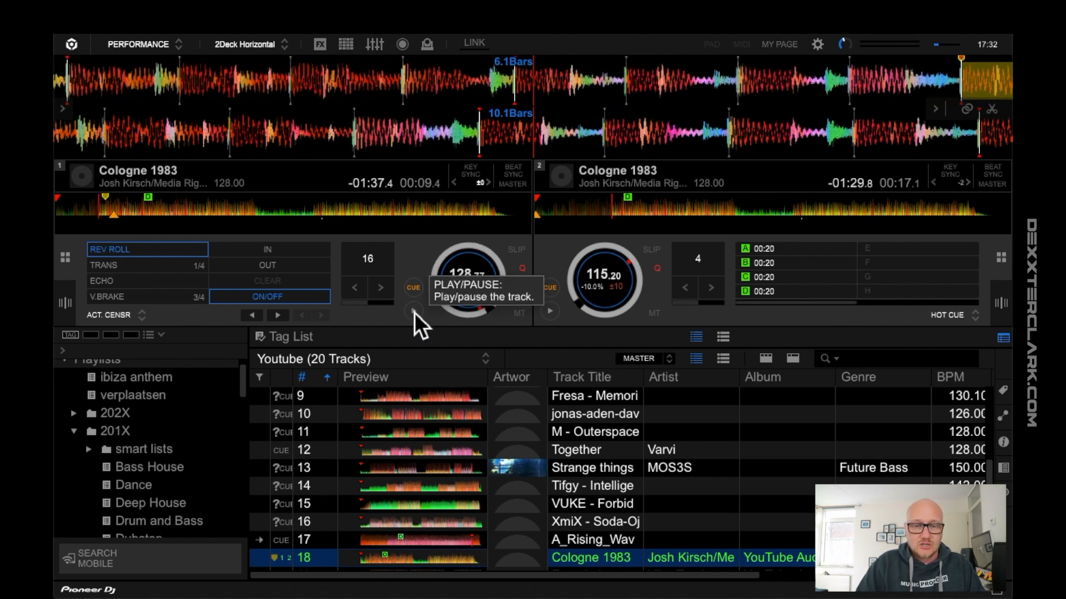
# Replay deck 1 through the shaded reverse roll censor section and pause afterwards.
pyautogui.click(413, 312)
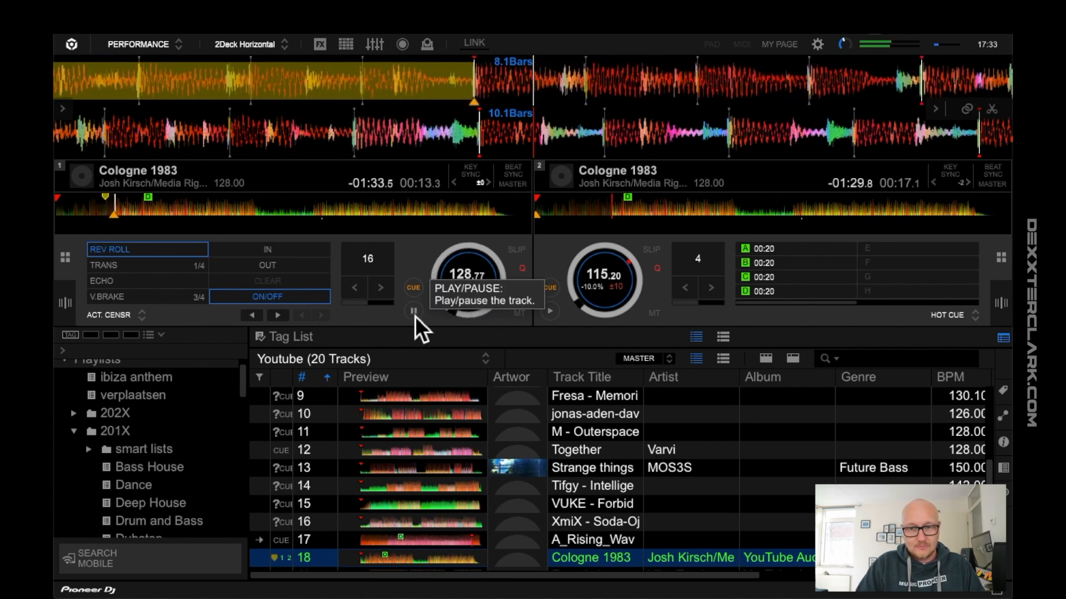
pyautogui.click(413, 311)
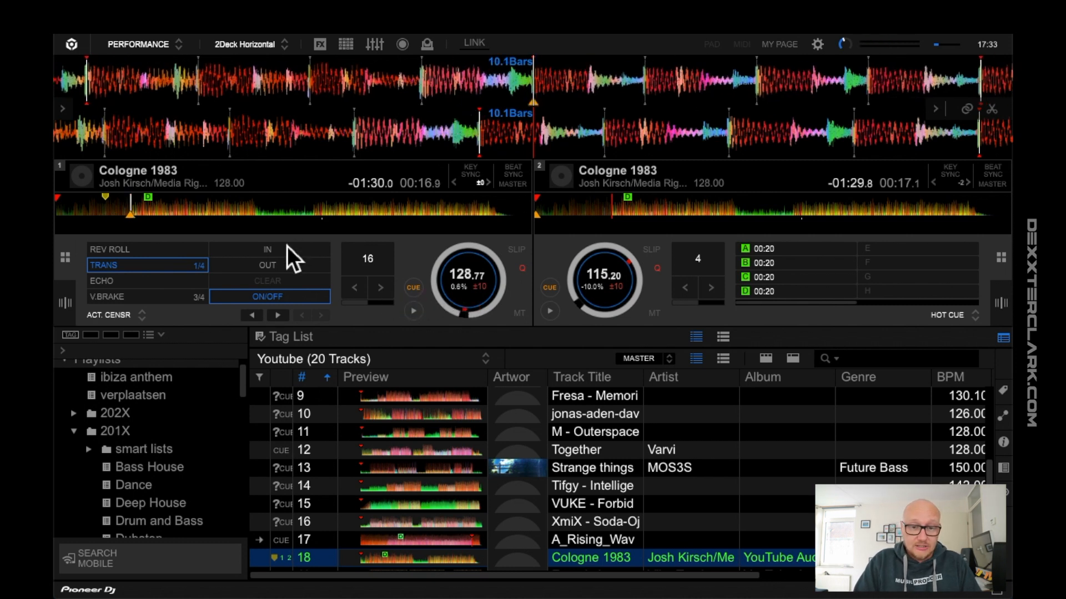
# Mark a trans censor section after the reverse roll one and play through it before pausing.
pyautogui.click(267, 249)
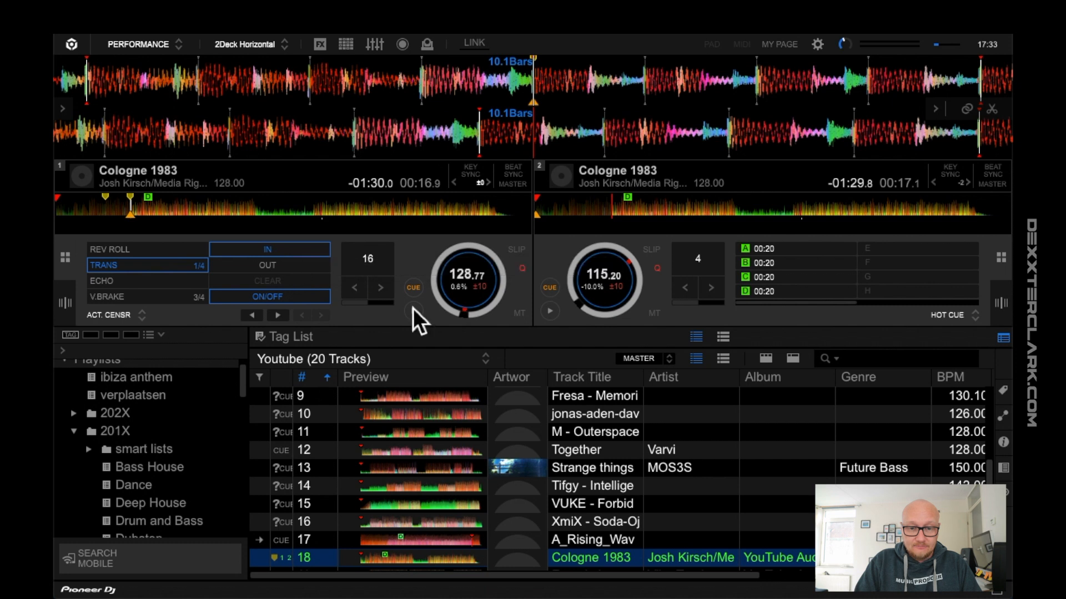
pyautogui.click(413, 311)
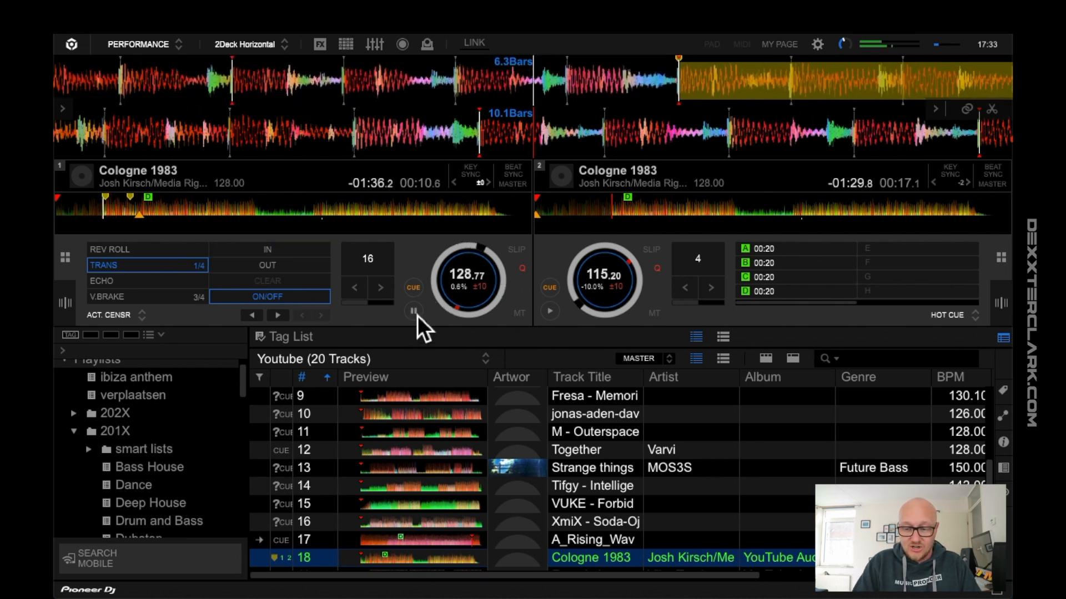
pyautogui.click(413, 312)
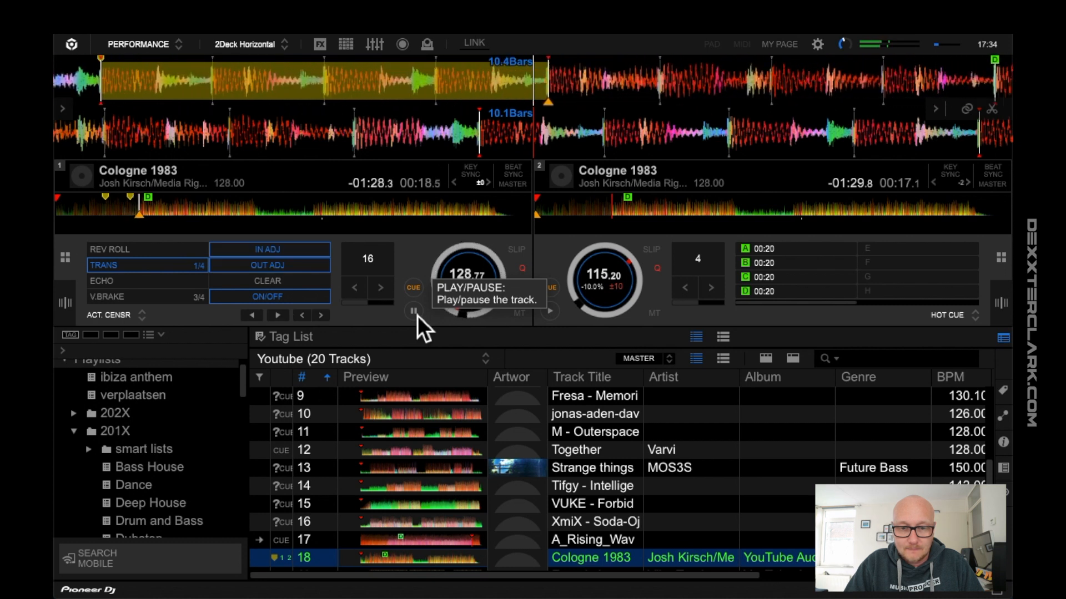
pyautogui.click(413, 311)
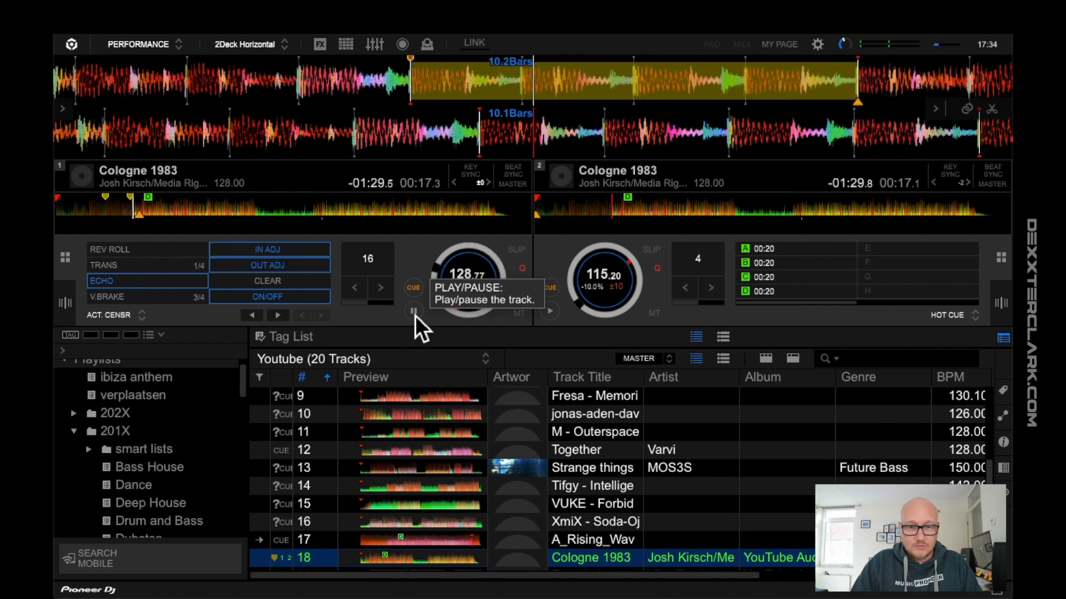
# Restart deck 1 playback and choose the ECHO censor pad.
pyautogui.click(413, 311)
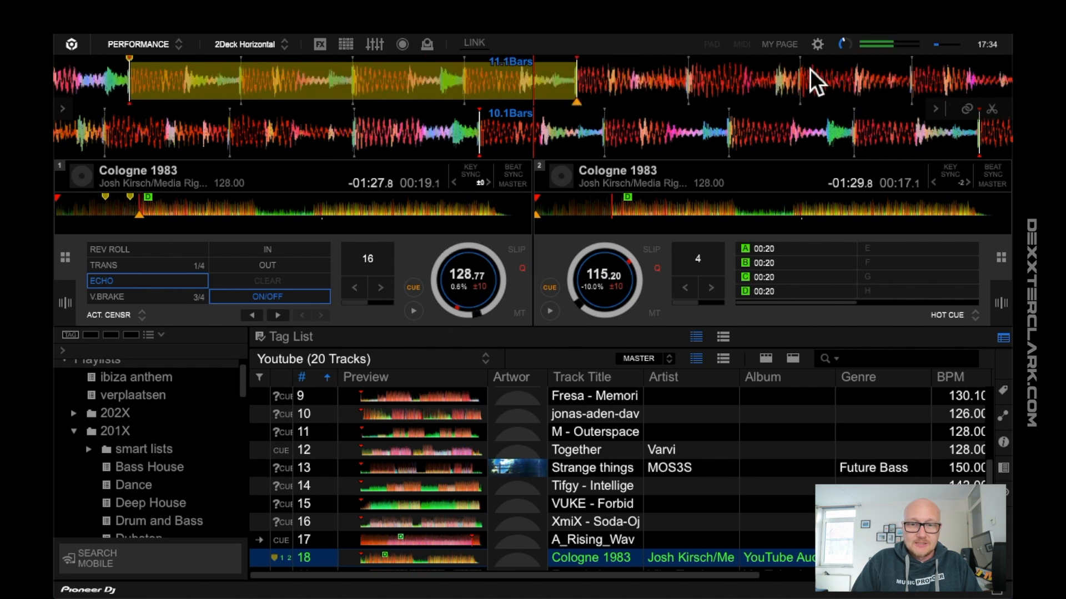
pyautogui.click(136, 297)
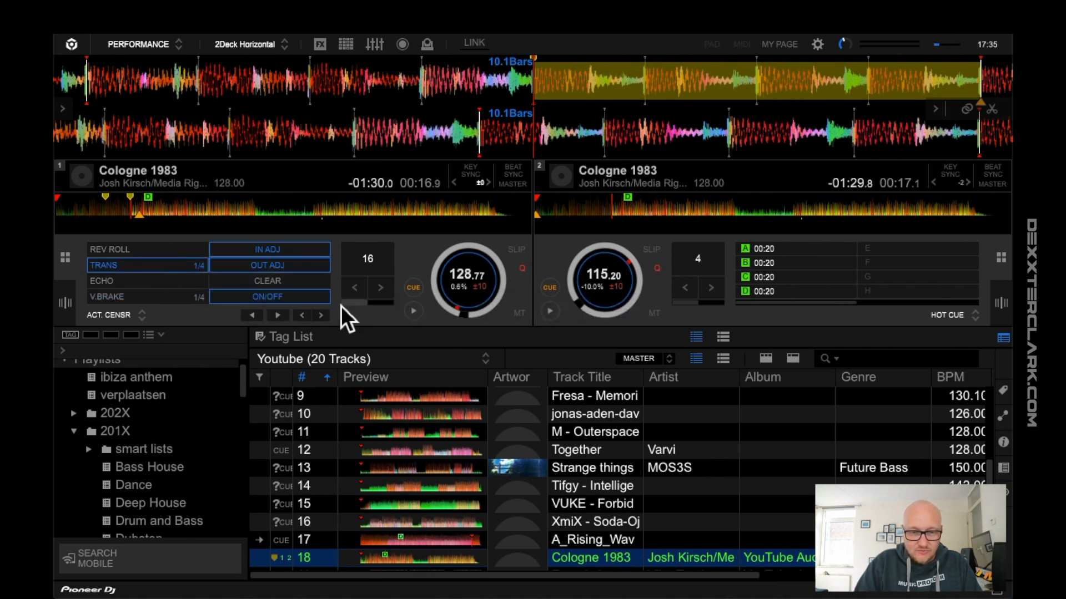
# Set the V.BRAKE censor length to 1/4 and return deck 1 to the trans section near 00:17.
pyautogui.click(320, 316)
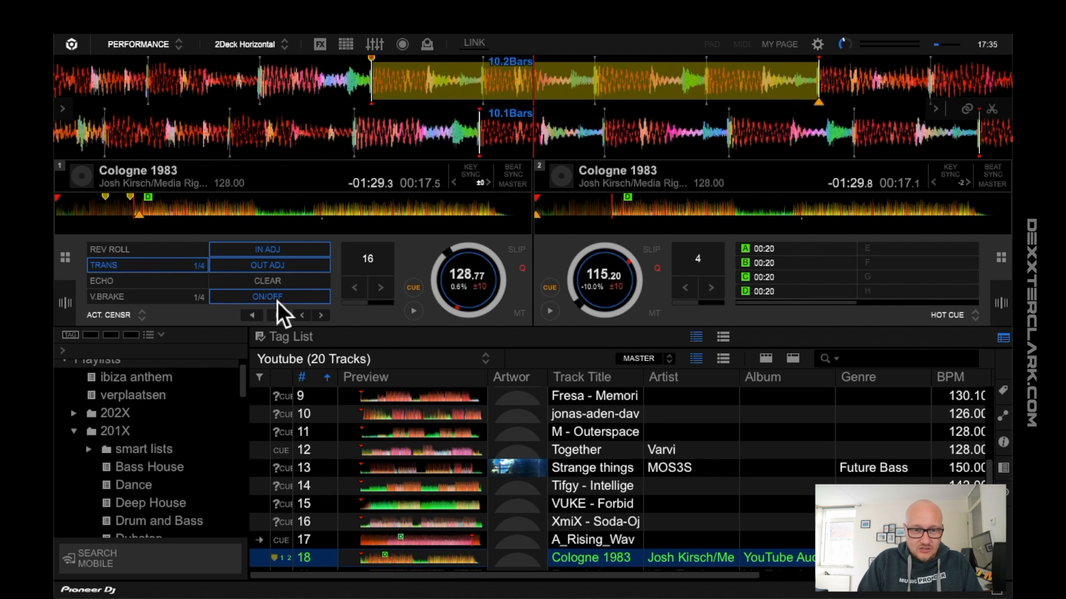
pyautogui.moveTo(268, 296)
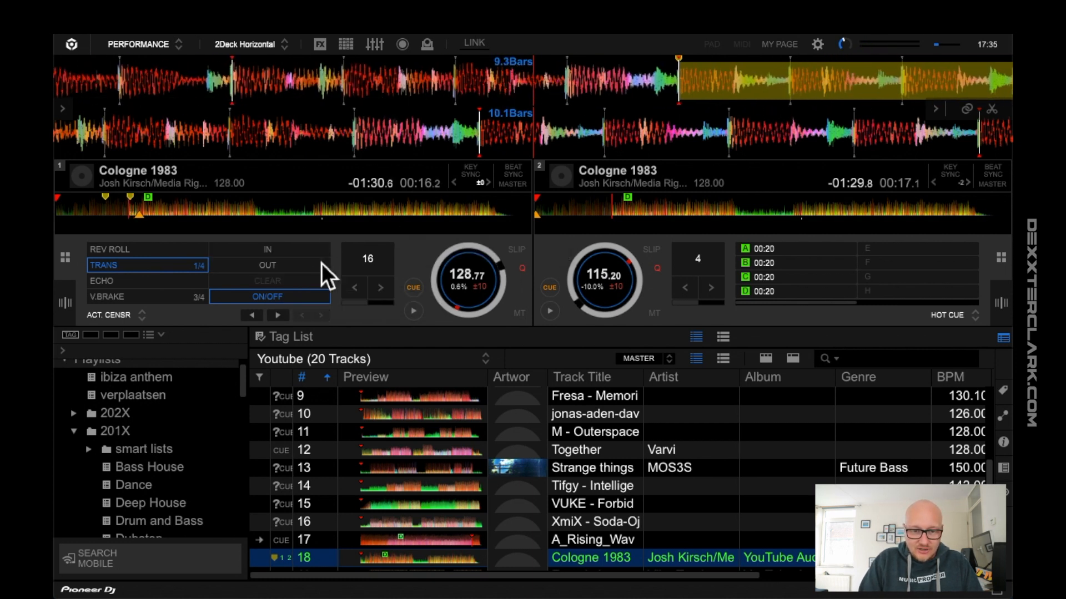
pyautogui.moveTo(267, 281)
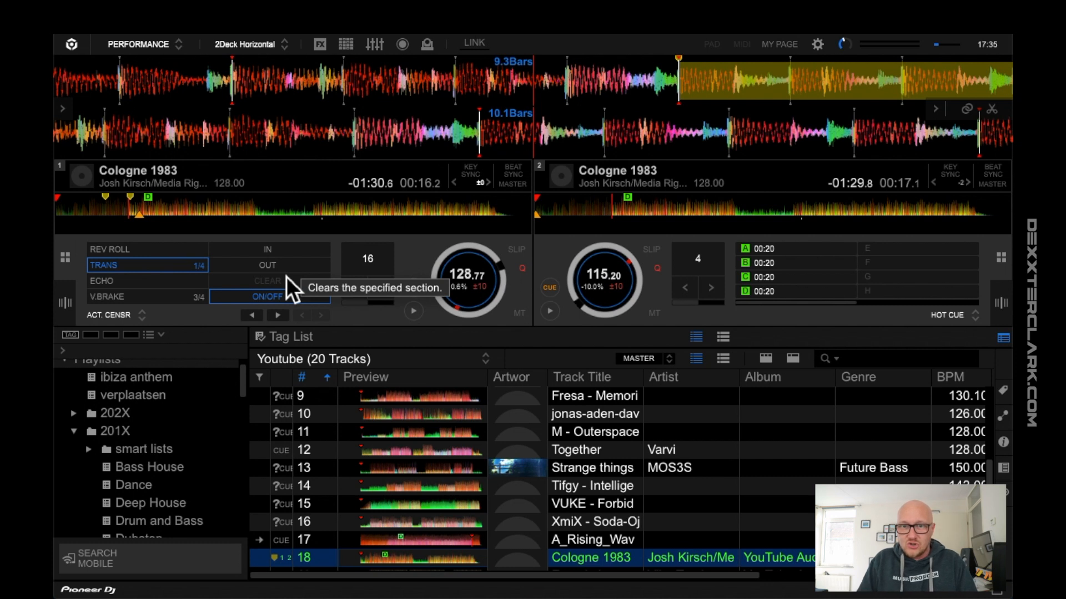
pyautogui.moveTo(575, 238)
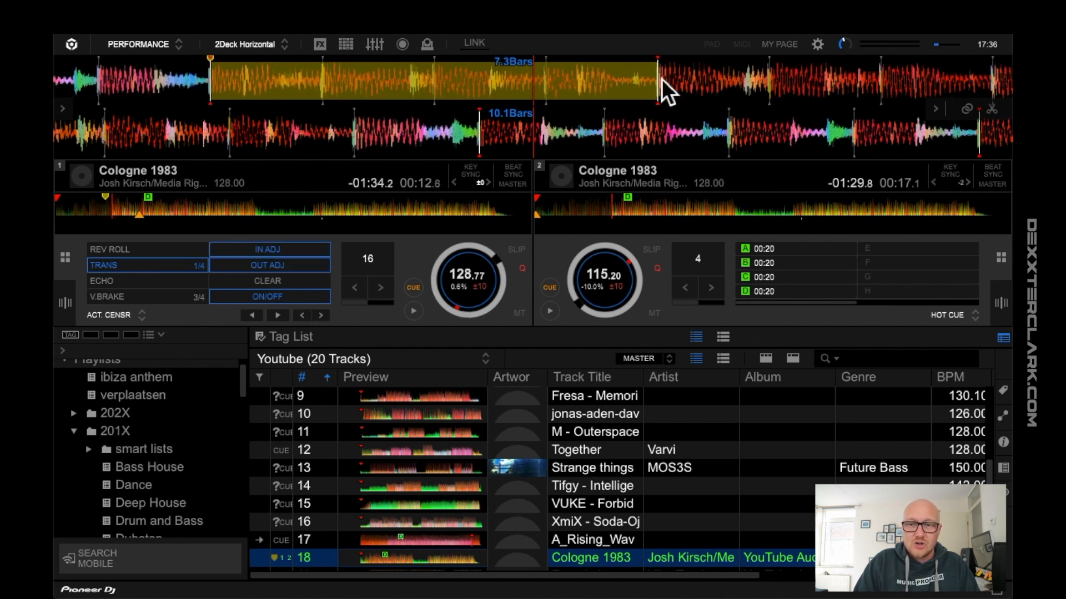
pyautogui.moveTo(293, 282)
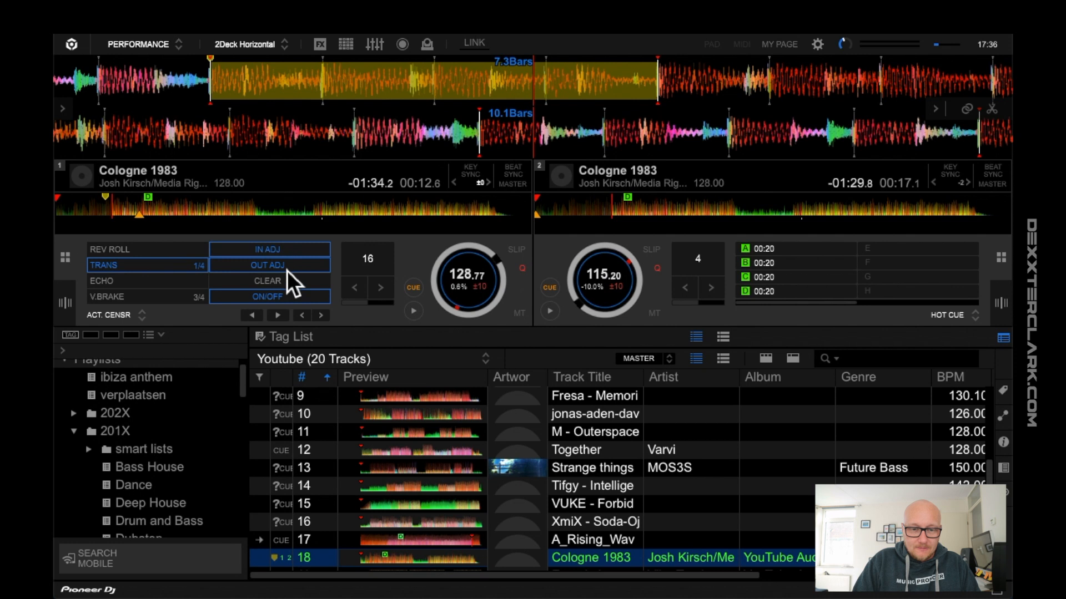
pyautogui.moveTo(268, 265)
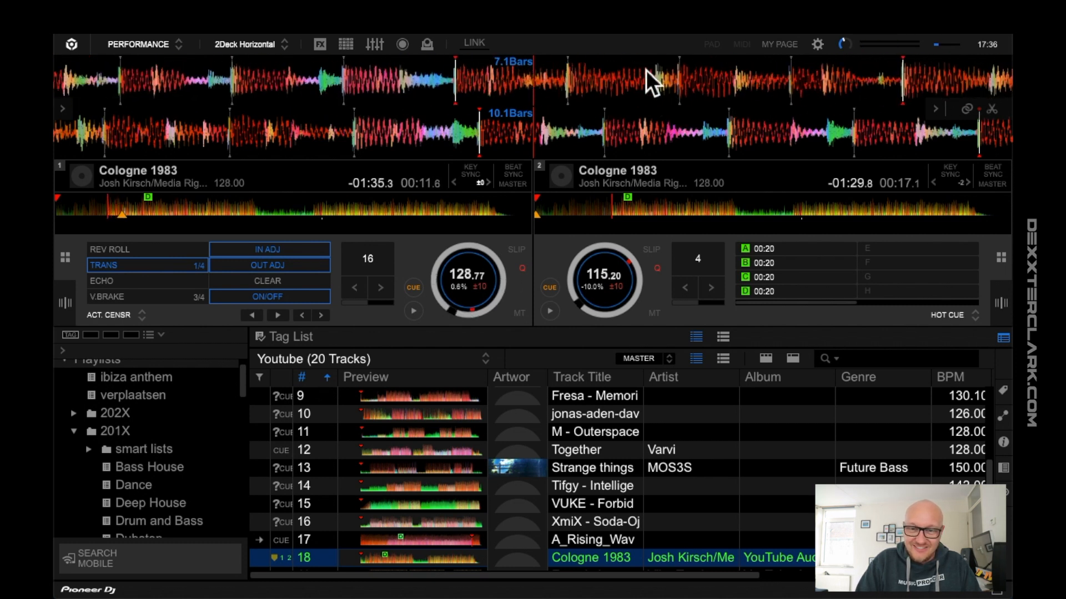
# Clear all censor section markers from deck 1's track and resume playback.
pyautogui.click(413, 312)
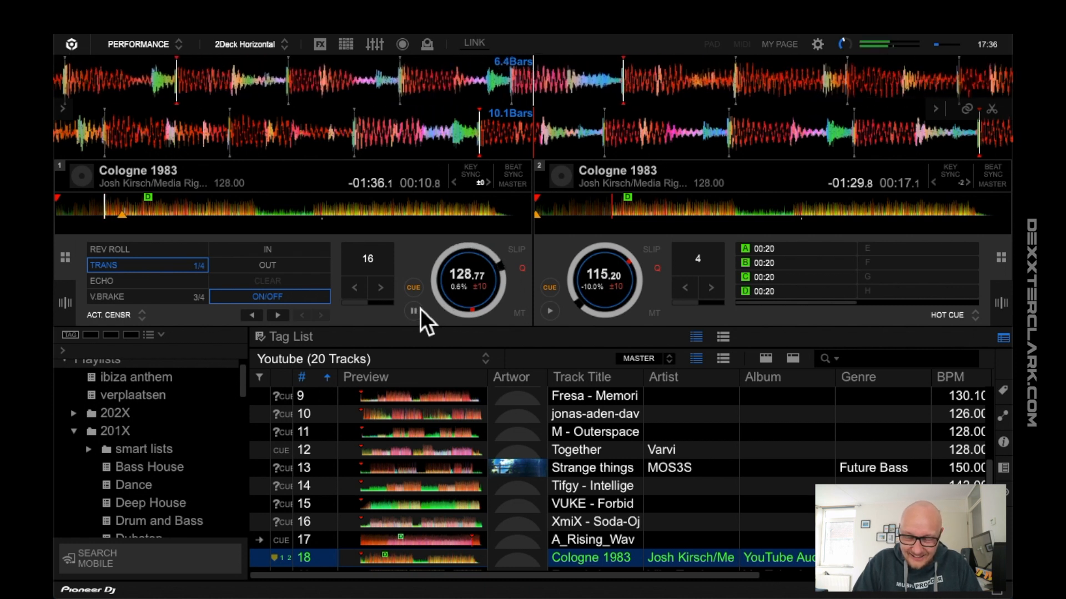